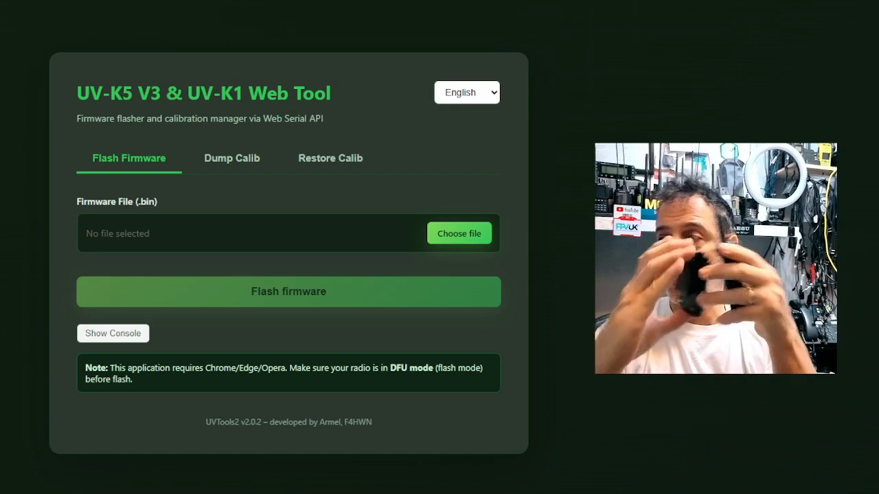
{"action": "mouse_move", "coordinate": [703, 50]}
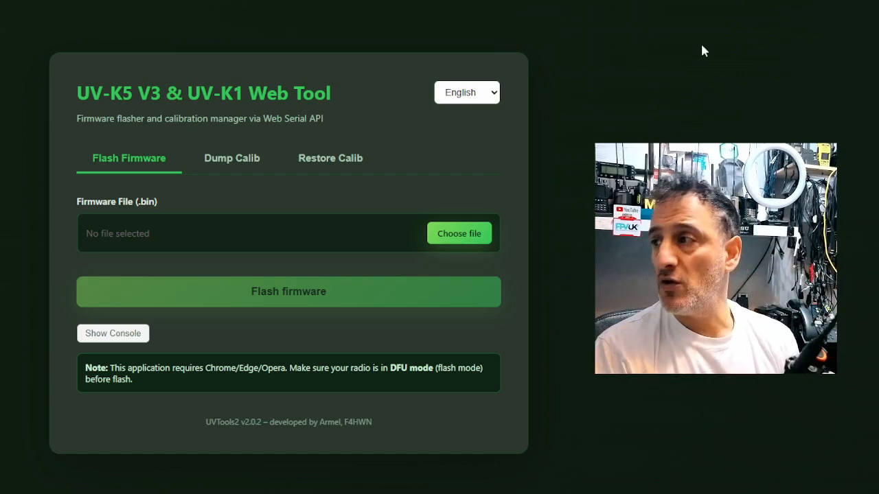
{"action": "mouse_move", "coordinate": [371, 153]}
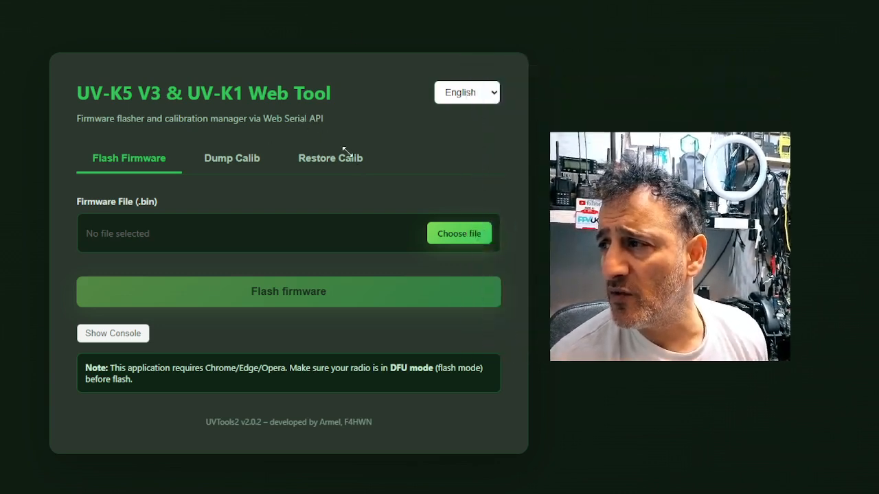
{"action": "mouse_move", "coordinate": [474, 43]}
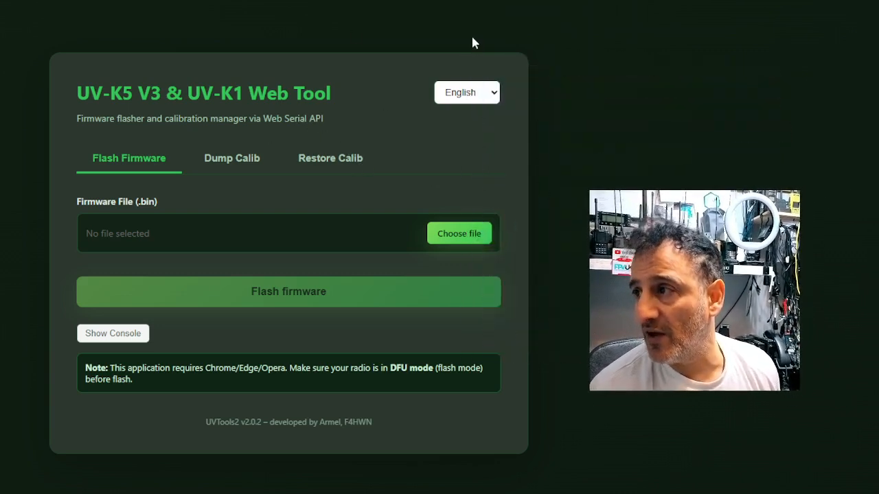
{"action": "mouse_move", "coordinate": [452, 280]}
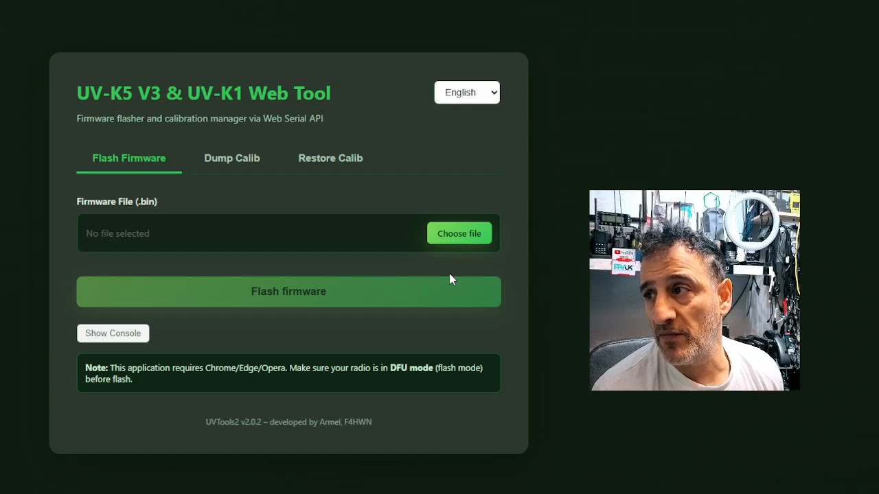
{"action": "mouse_move", "coordinate": [415, 15]}
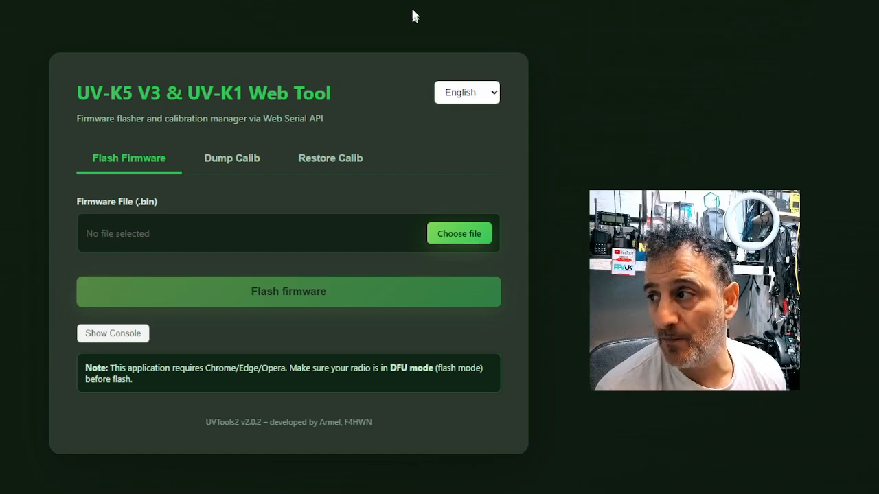
{"action": "mouse_move", "coordinate": [442, 169]}
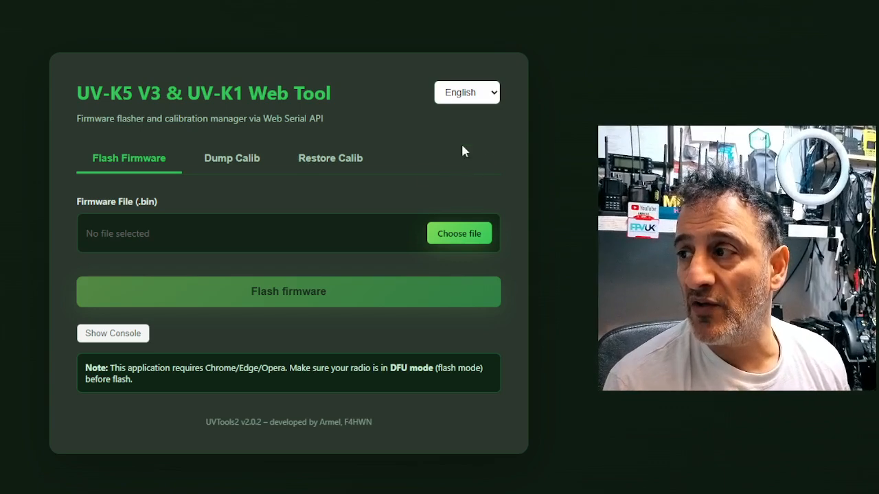
{"action": "mouse_move", "coordinate": [387, 192]}
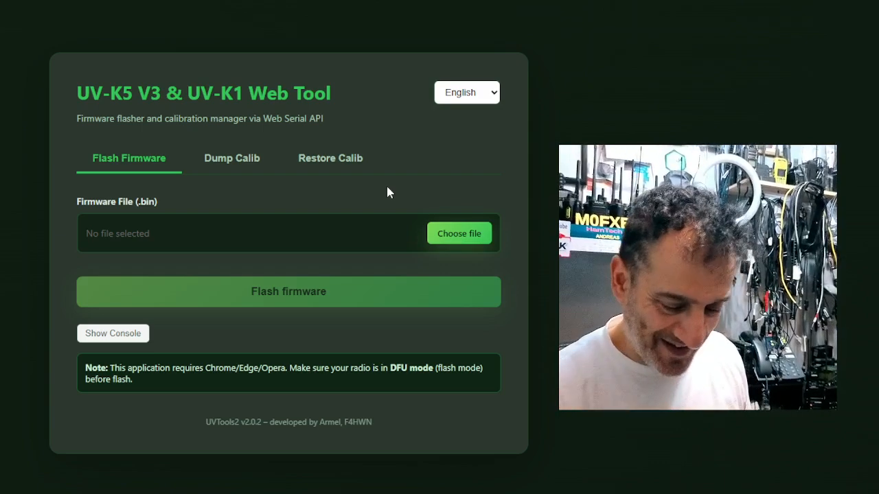
{"action": "mouse_move", "coordinate": [513, 311]}
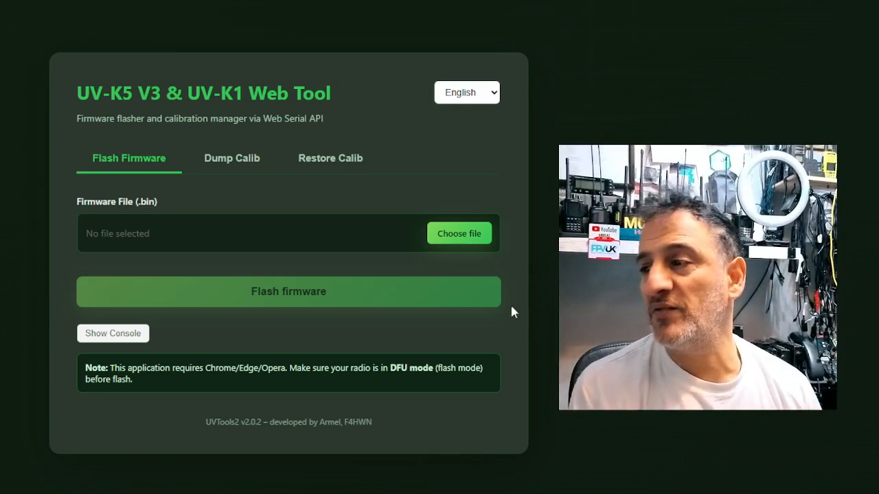